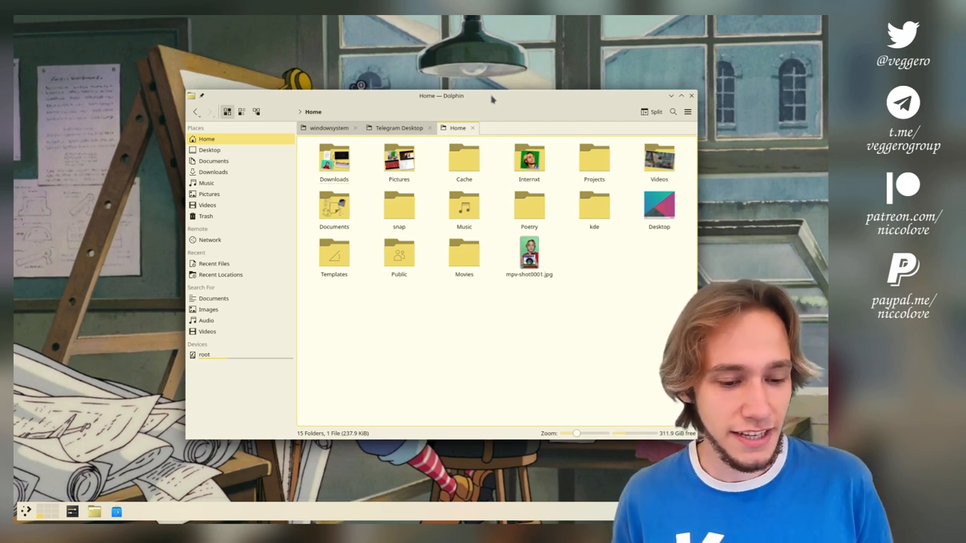
mouse_move(526, 98)
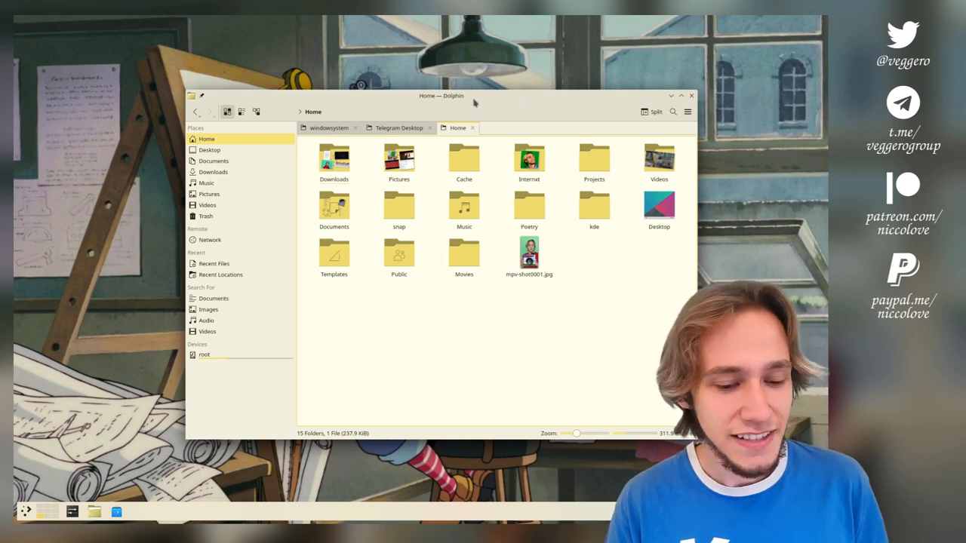
mouse_move(298, 187)
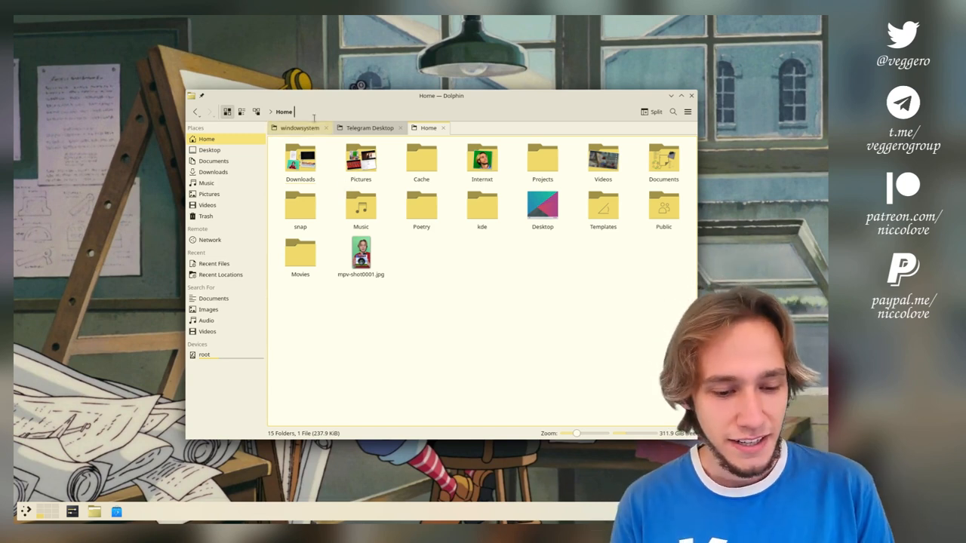
Launch Discover from the application launcher's Favorites, landing on its Featured apps page
click(25, 512)
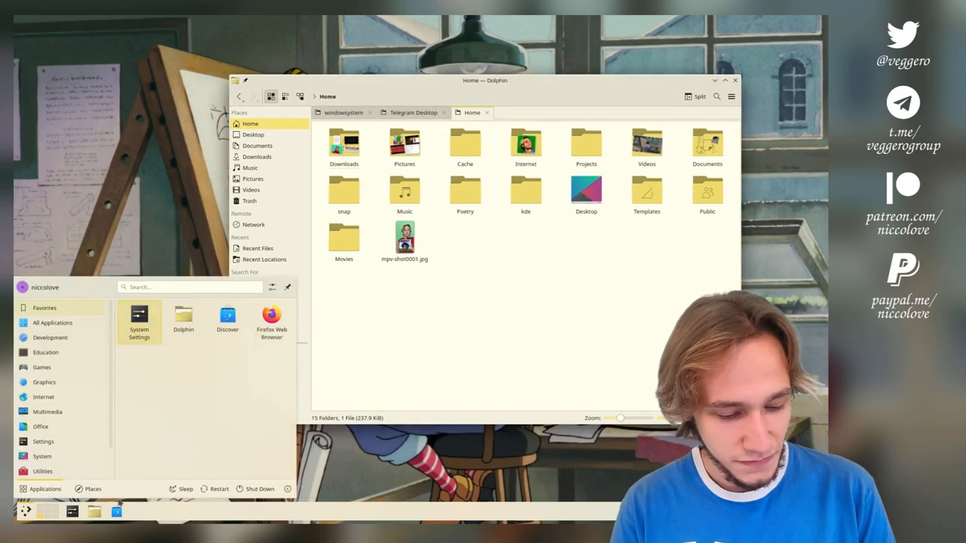
click(228, 317)
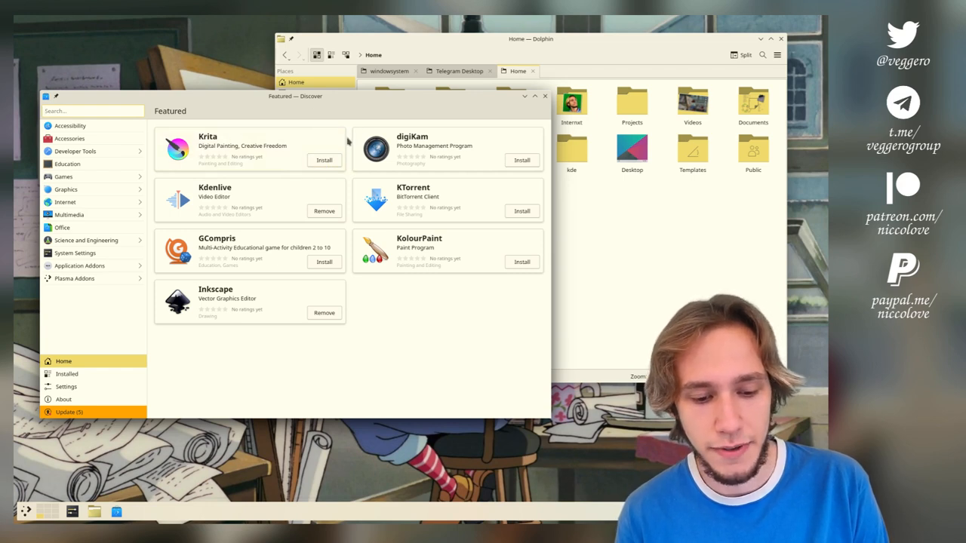
mouse_move(269, 156)
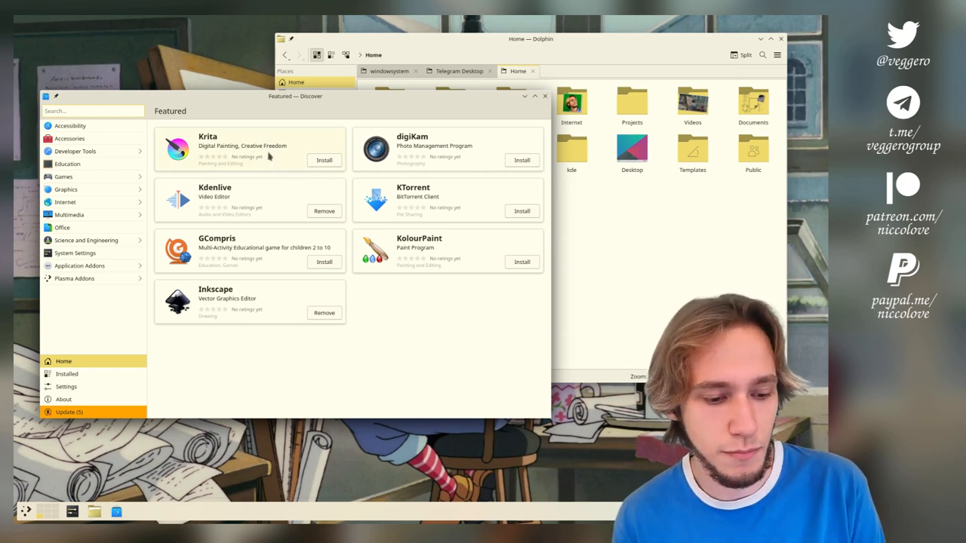
mouse_move(92, 383)
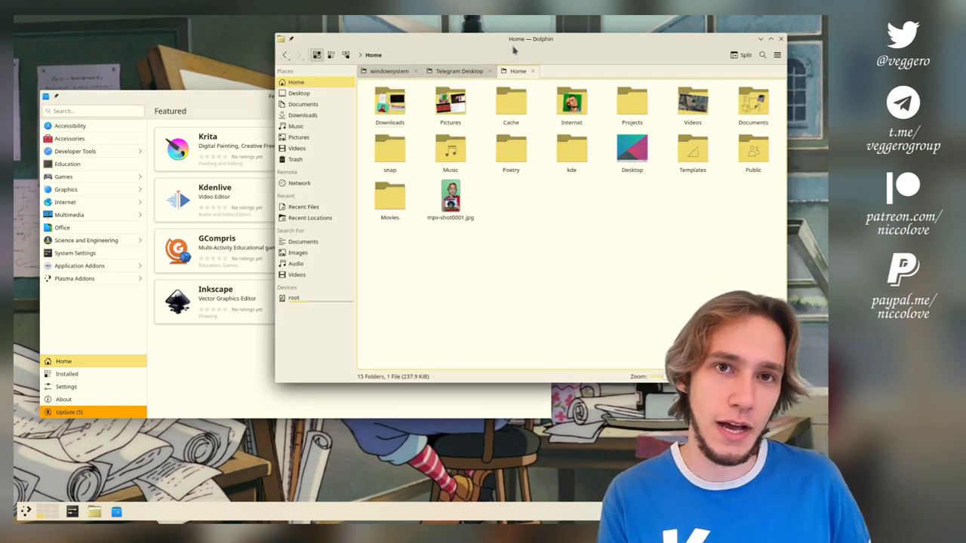
mouse_move(516, 49)
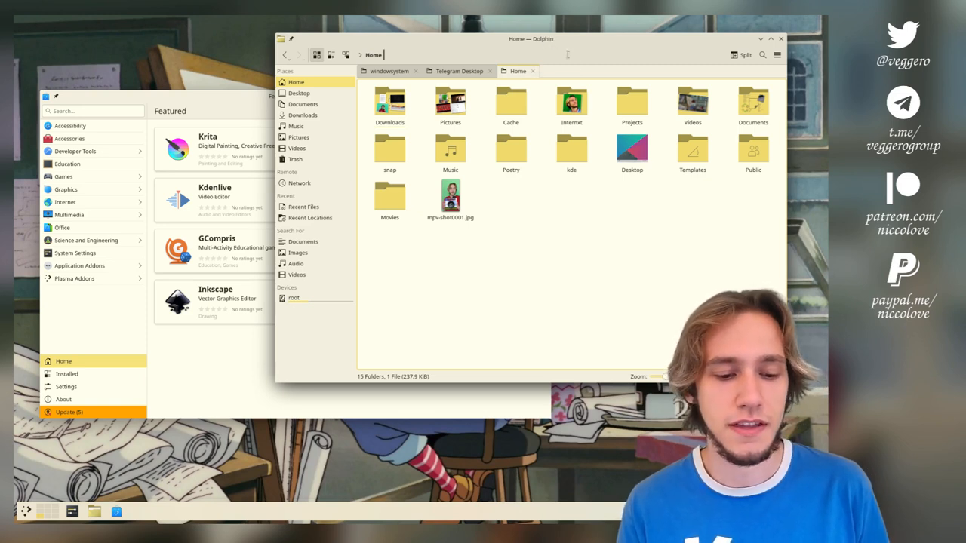
mouse_move(568, 55)
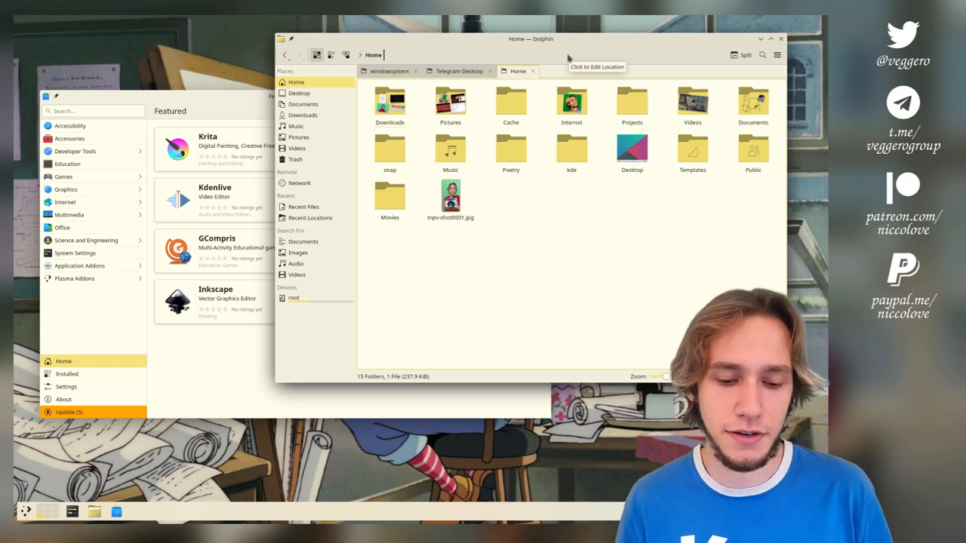
right_click(566, 54)
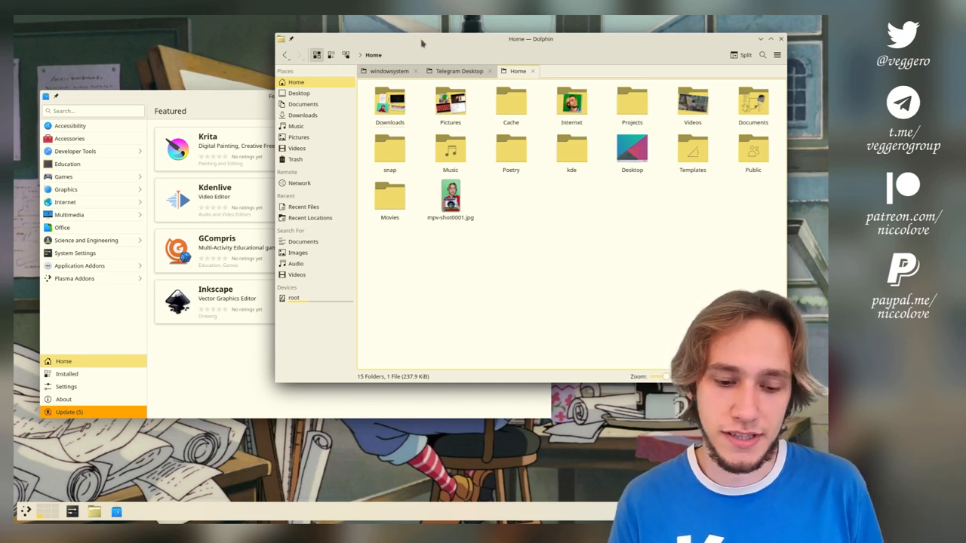
mouse_move(720, 34)
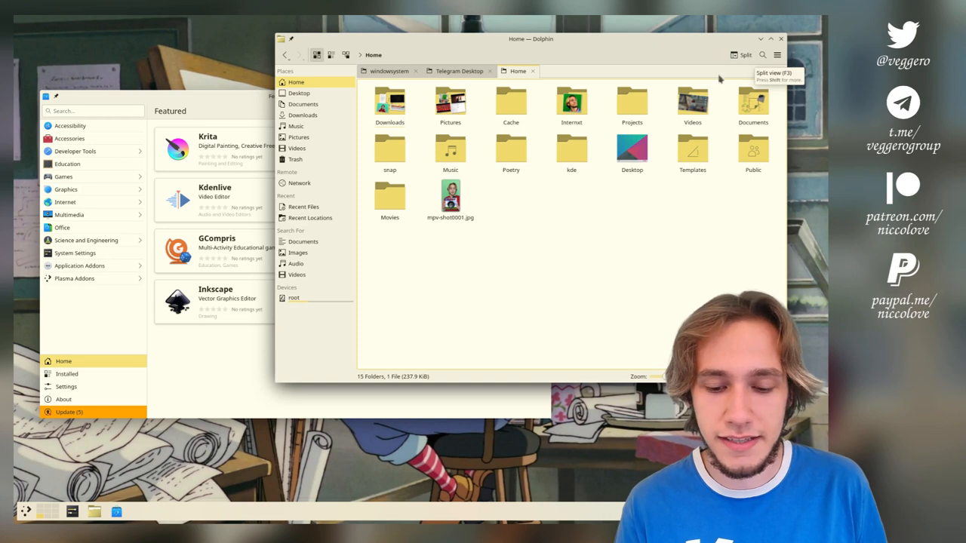
Open Dolphin's Configure Toolbars dialog and close it without changes
click(777, 54)
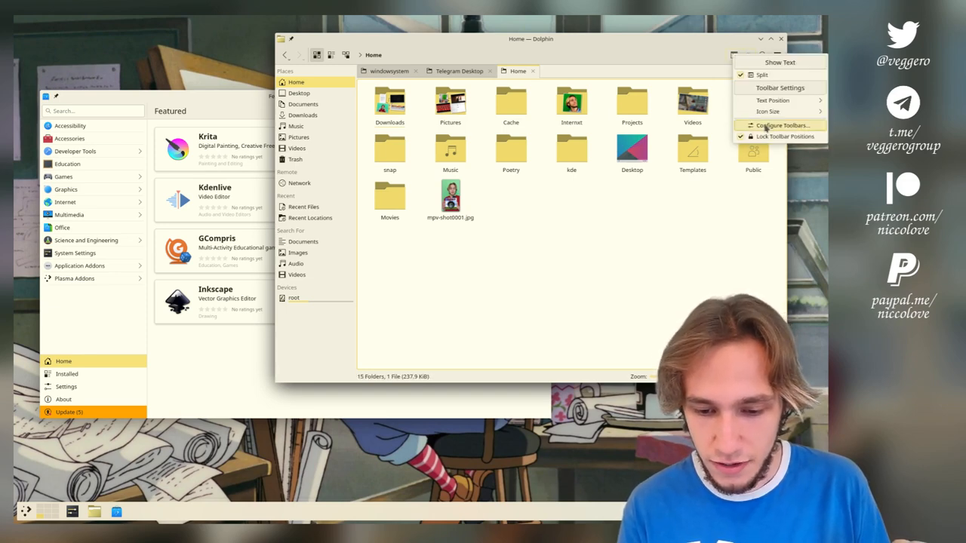
click(782, 125)
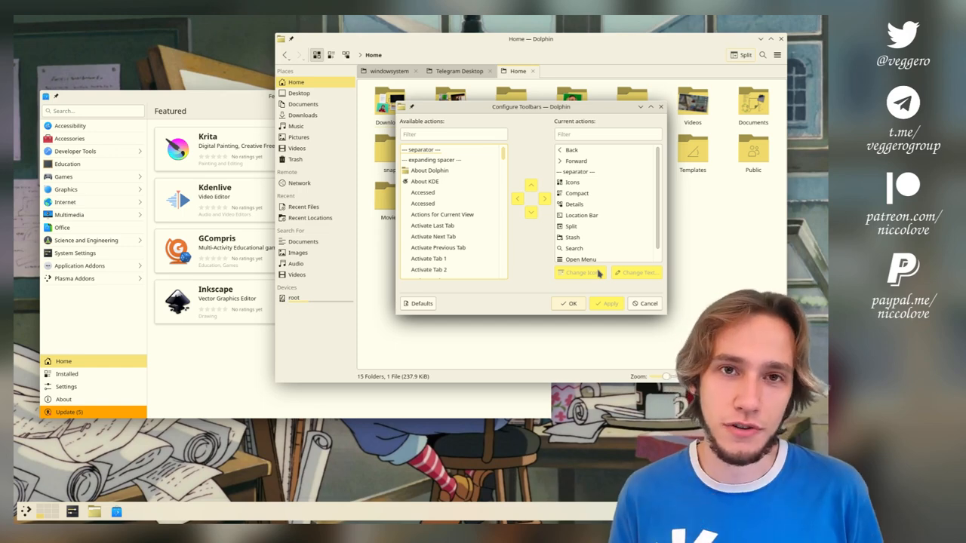
click(645, 303)
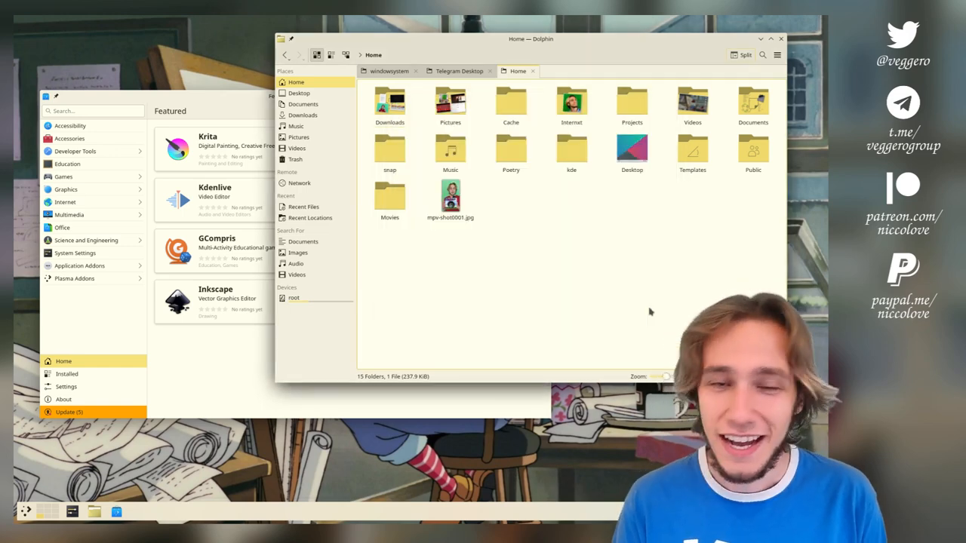
mouse_move(148, 99)
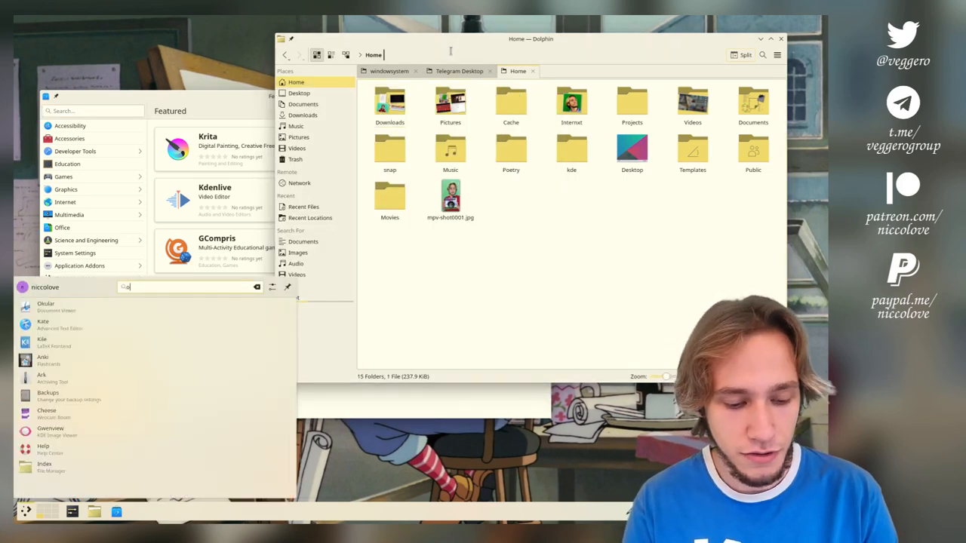
Launch Okular and reach Configure Toolbars through Text Selection > Toolbar Settings
click(46, 306)
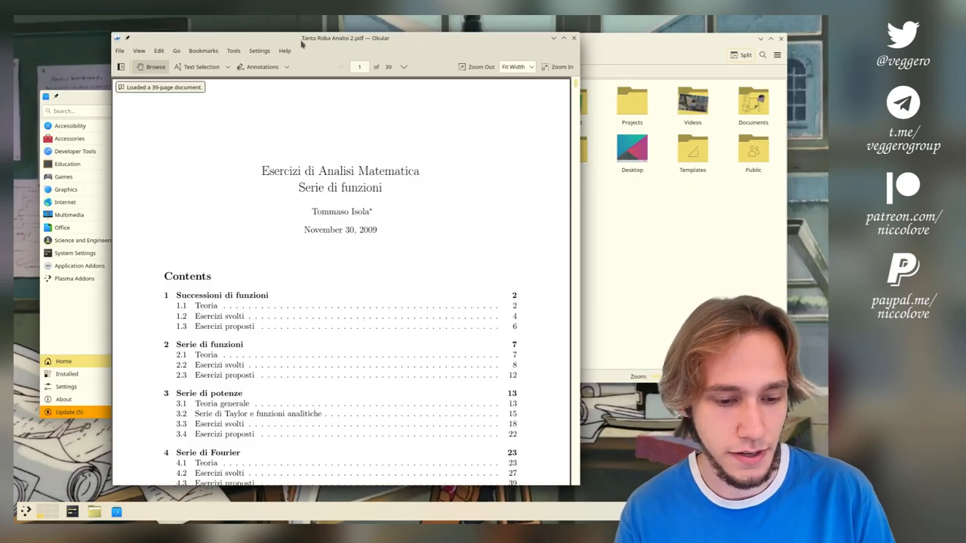
click(199, 66)
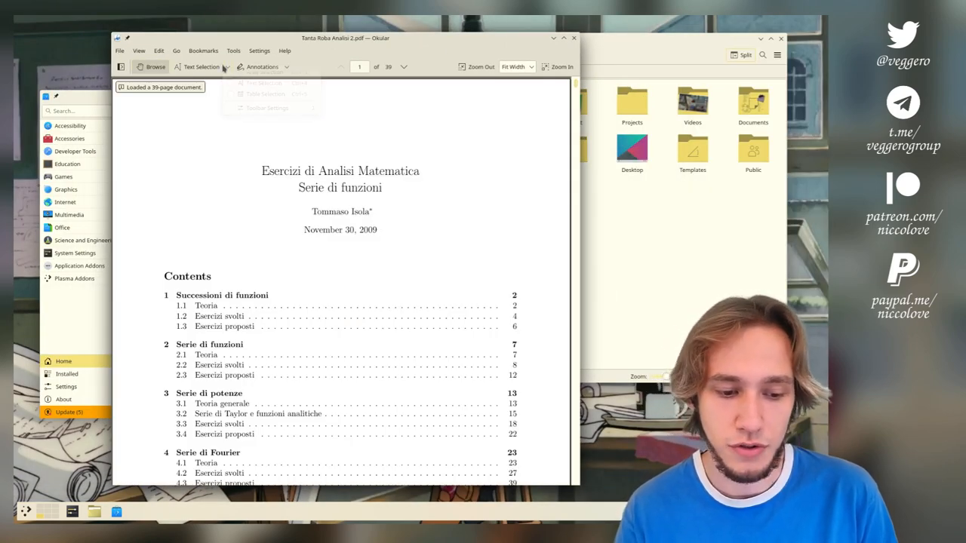
click(267, 107)
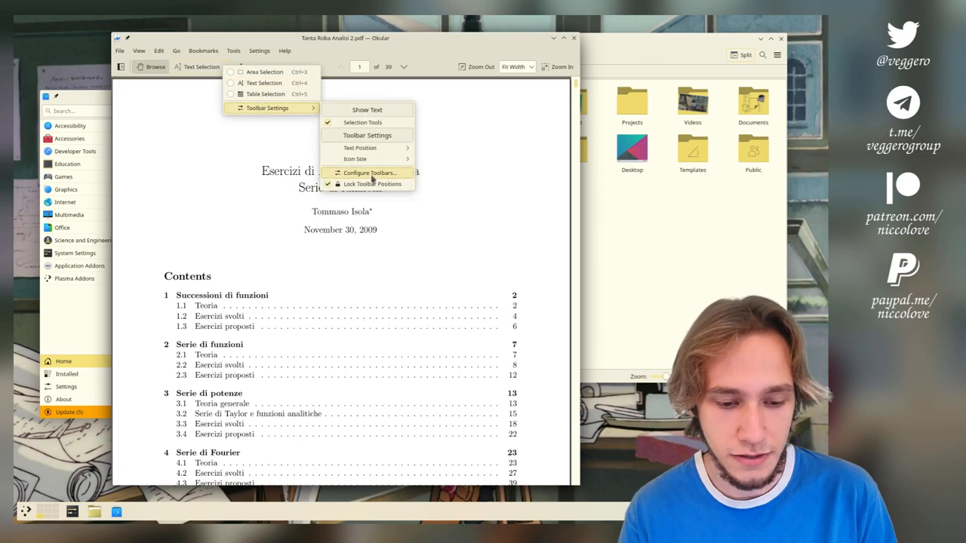
click(369, 172)
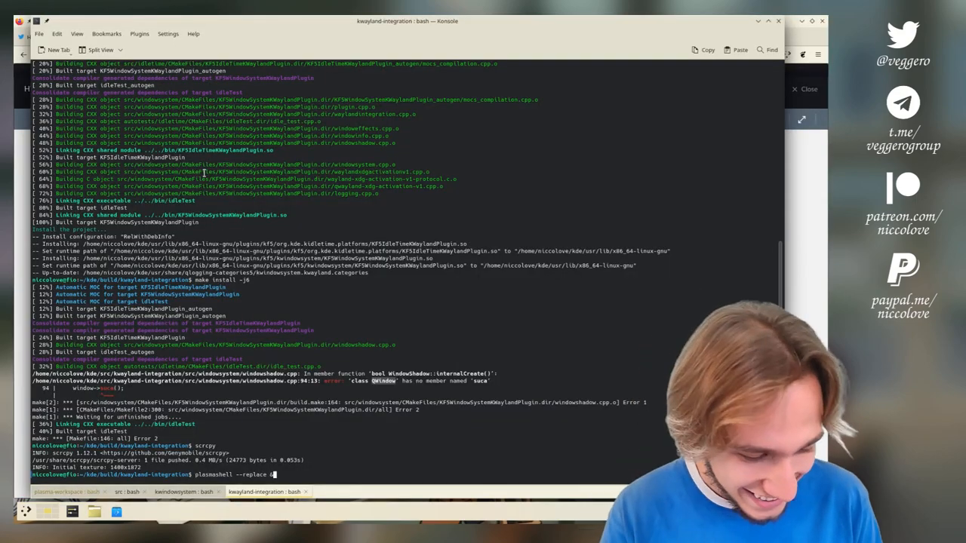
Run 'plasmashell --replace &' in Konsole to restart the Plasma shell
key(Return)
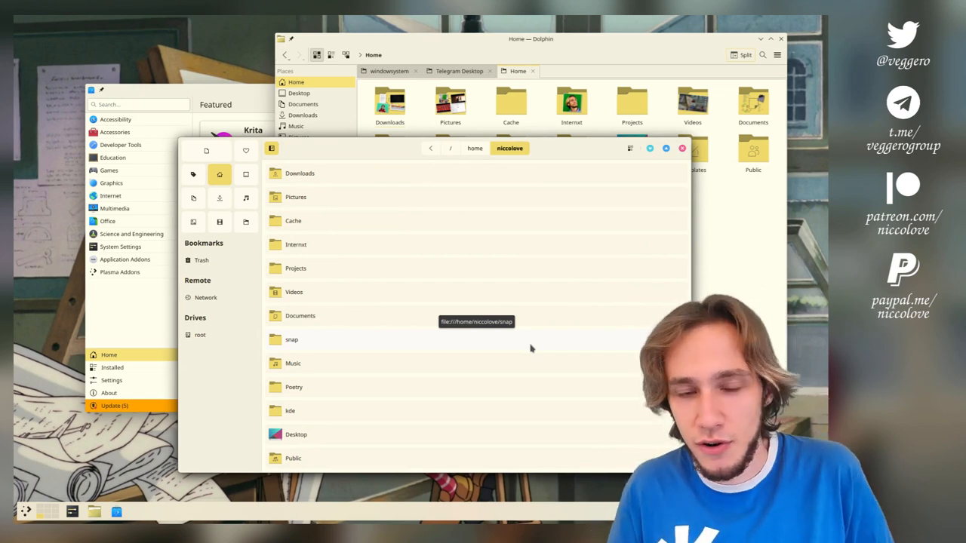
mouse_move(221, 385)
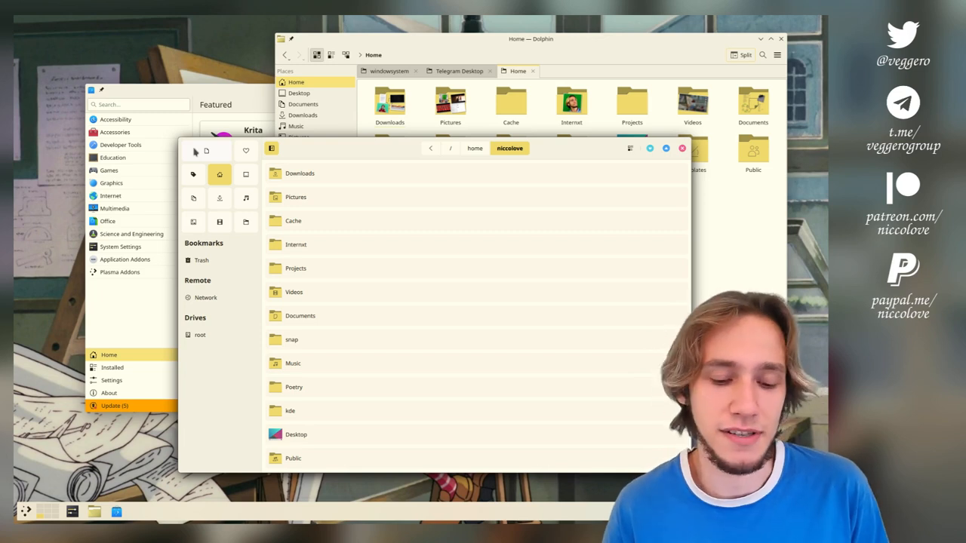
click(206, 150)
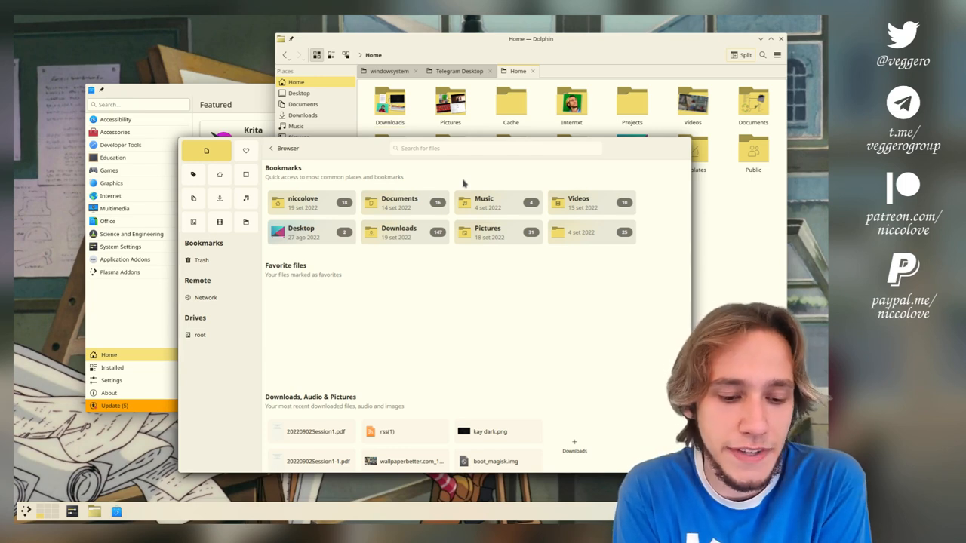
mouse_move(255, 102)
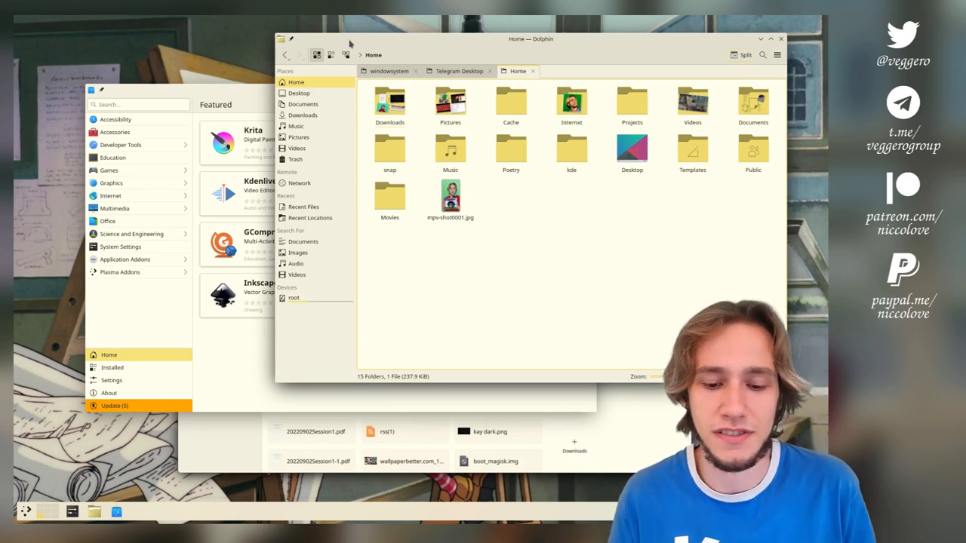
mouse_move(583, 19)
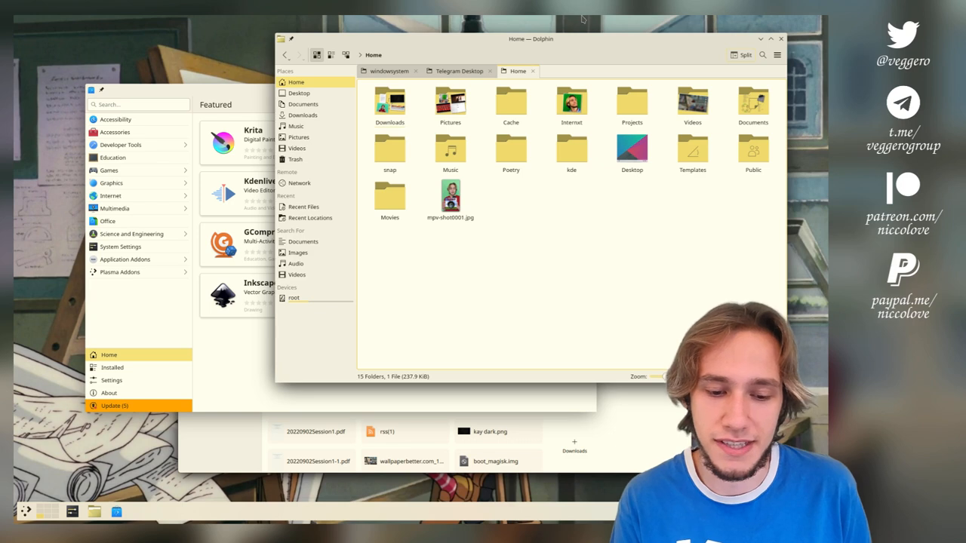
drag(531, 38, 551, 45)
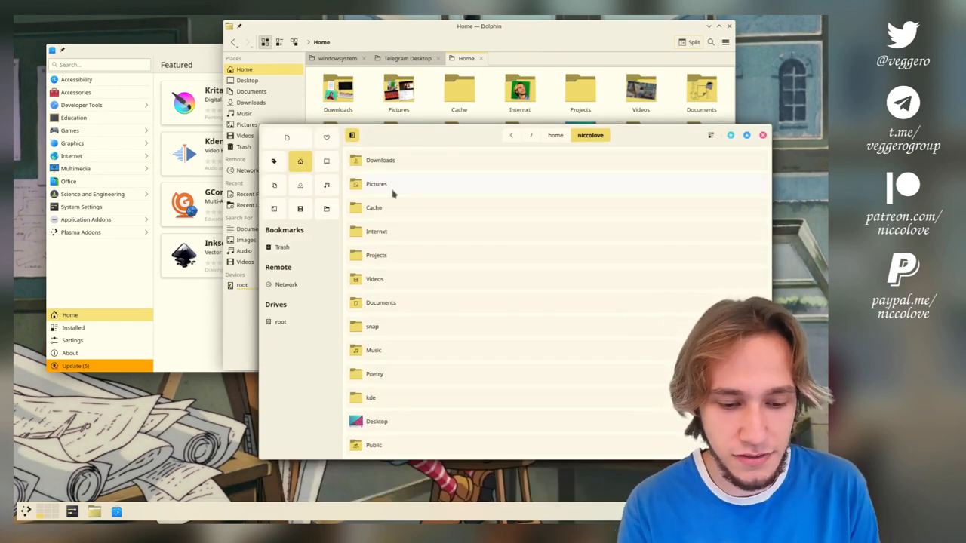
mouse_move(381, 303)
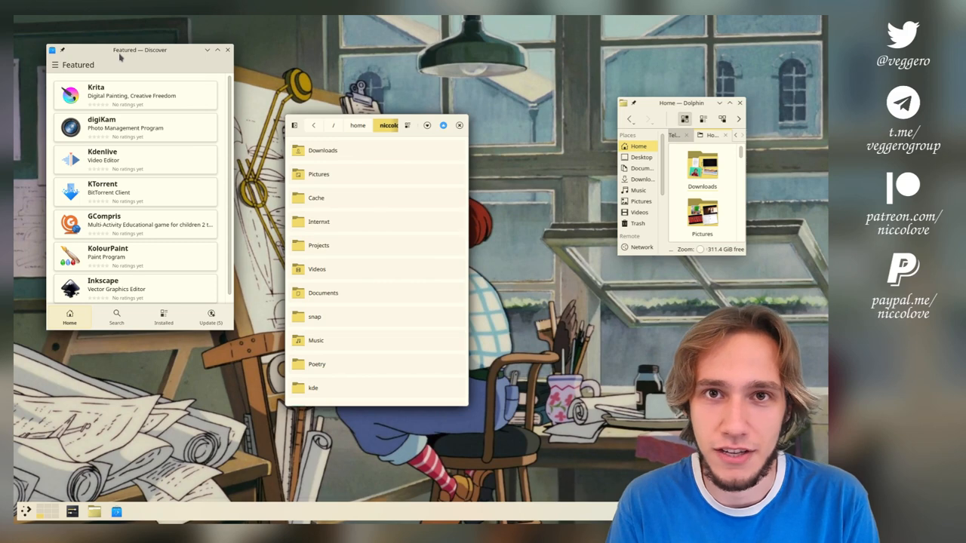
mouse_move(121, 57)
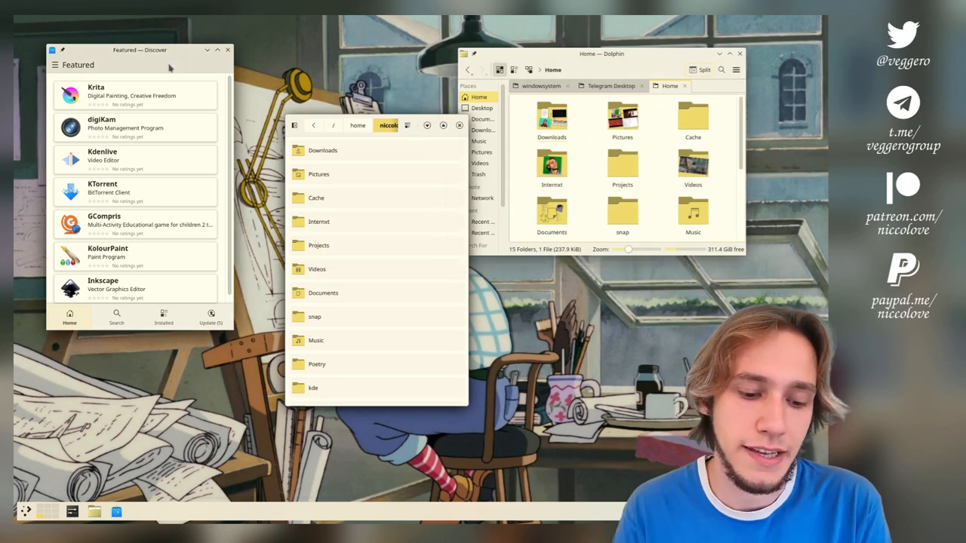
mouse_move(213, 62)
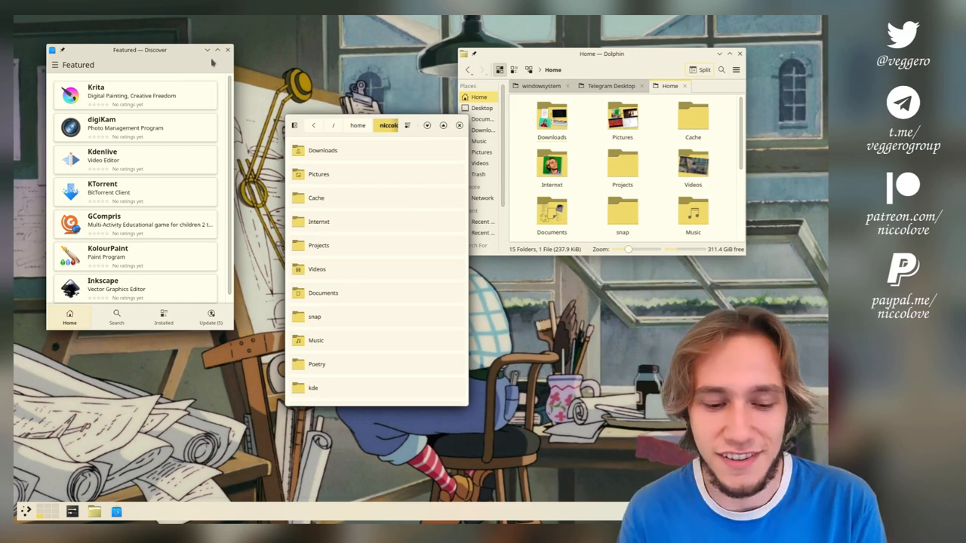
mouse_move(322, 150)
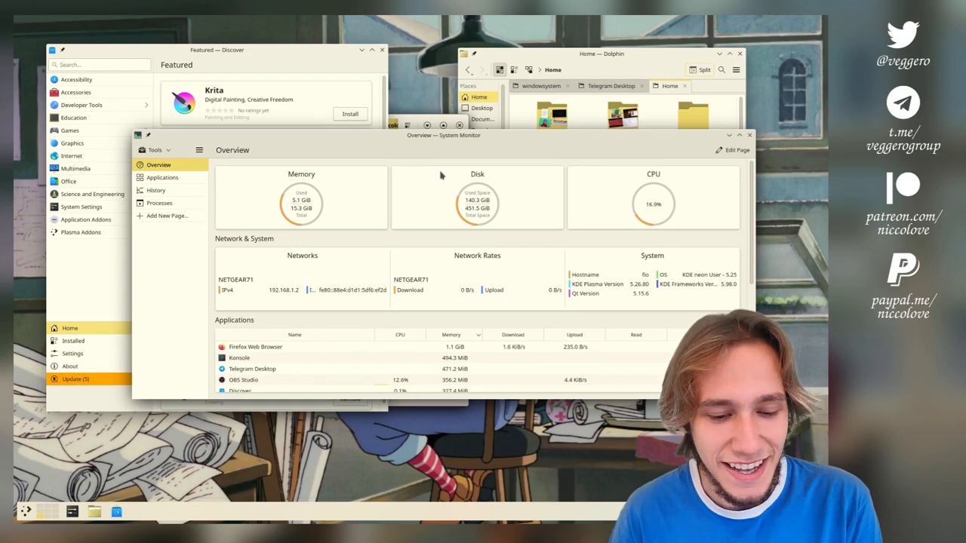
Drag the System Monitor window down and to the right on the desktop
drag(444, 135, 470, 175)
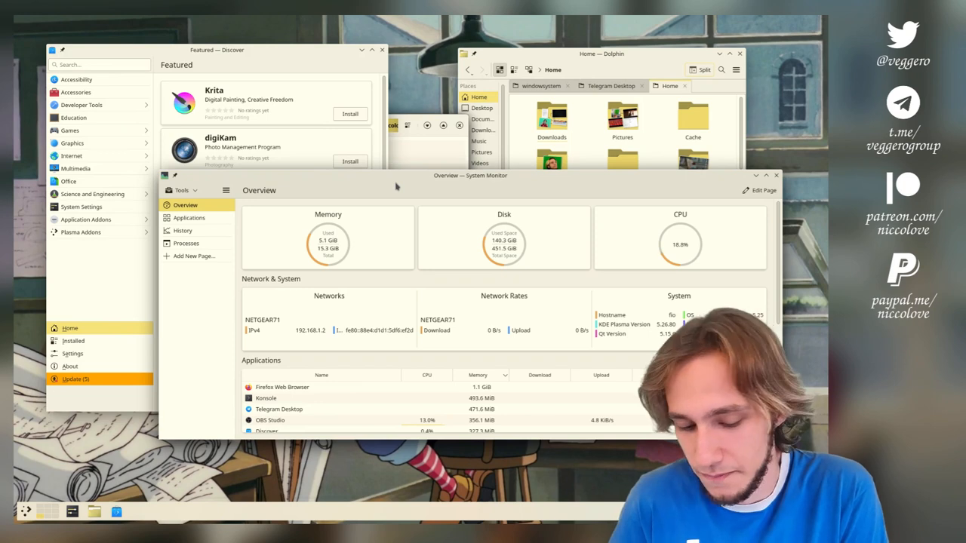
mouse_move(189, 272)
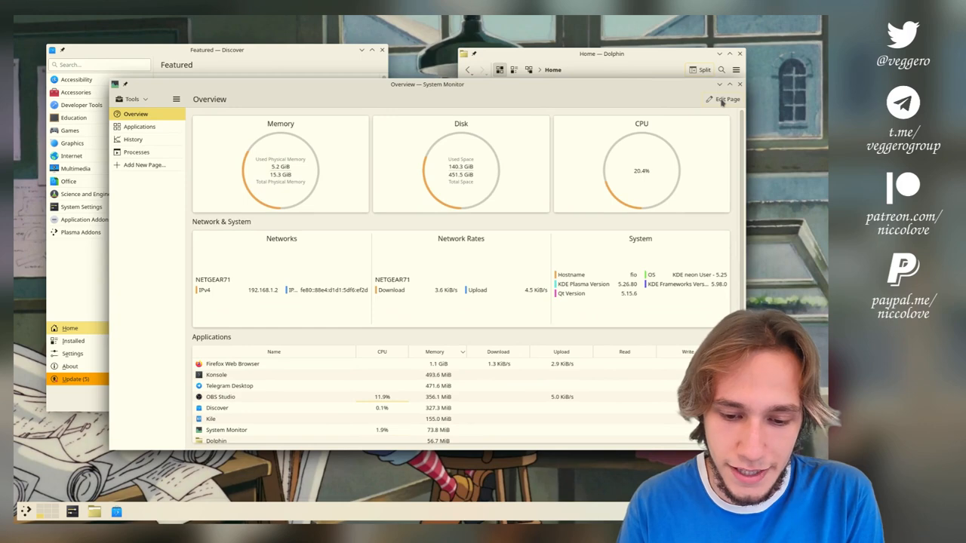
Switch Overview into Edit Page mode, open the Memory card's settings, then close them
click(722, 99)
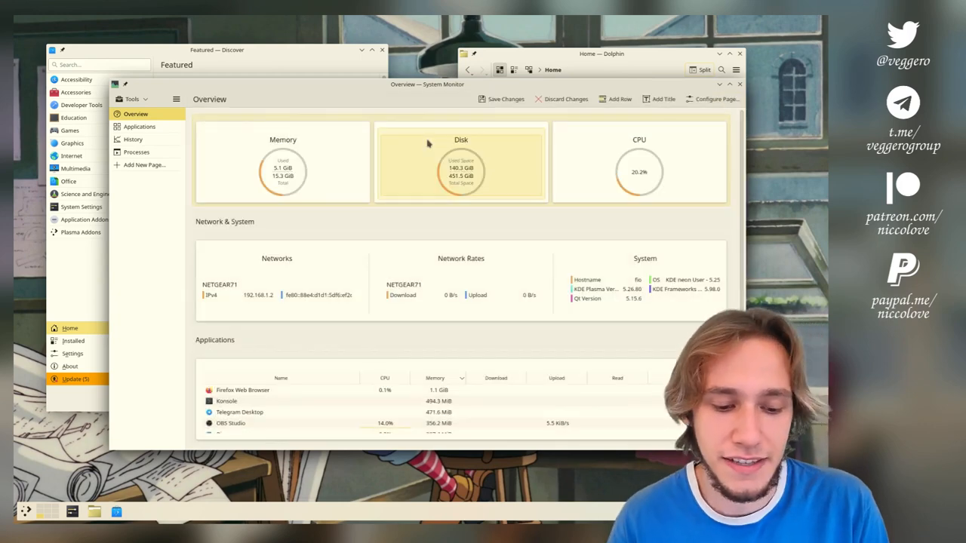
click(460, 162)
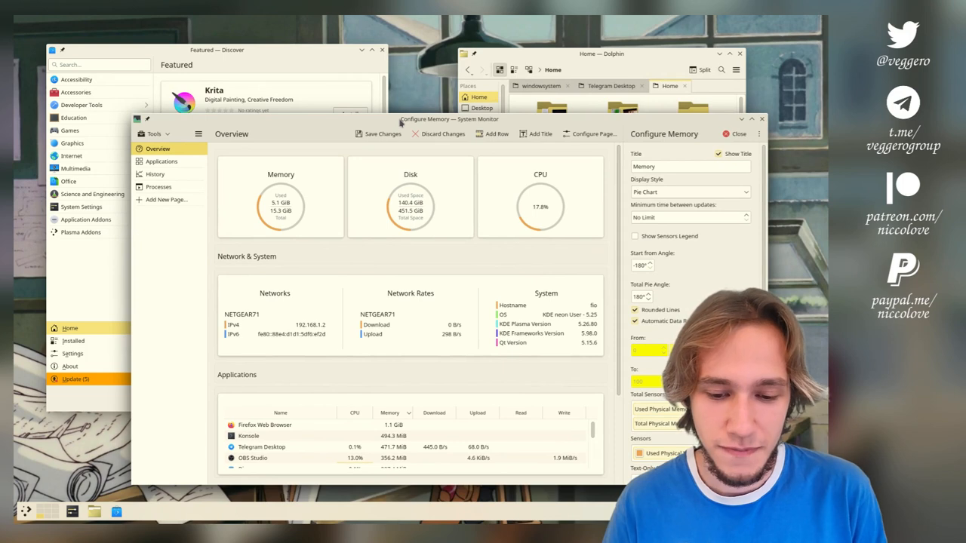
click(735, 133)
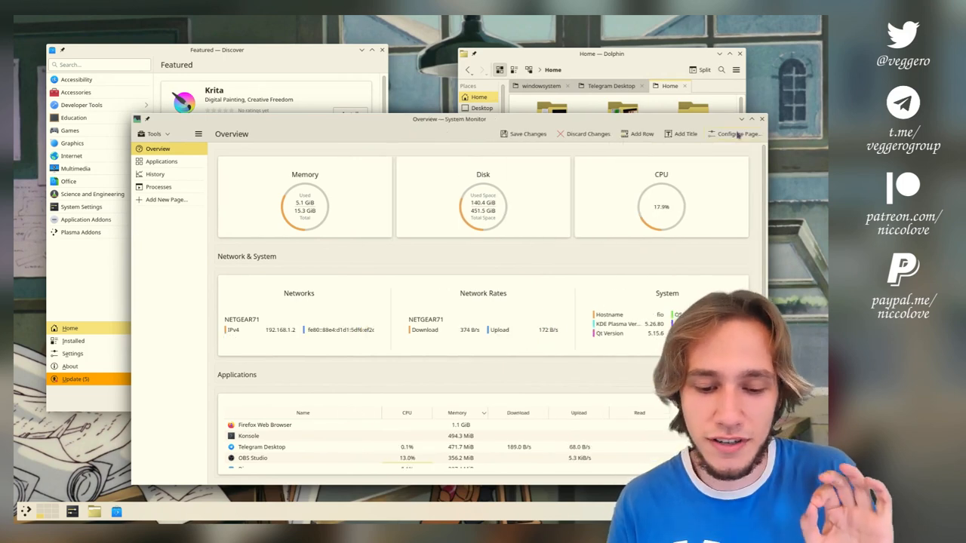